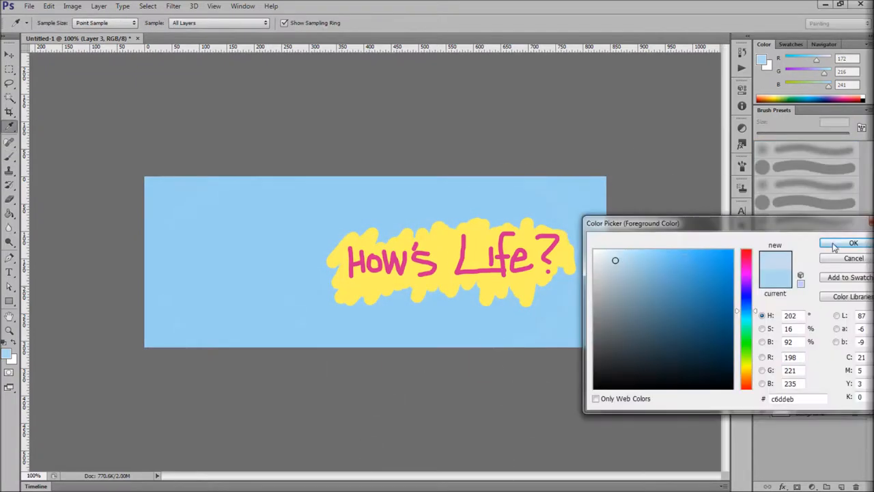
Confirm light blue c6ddeb as the foreground colour in the Color Picker
click(852, 243)
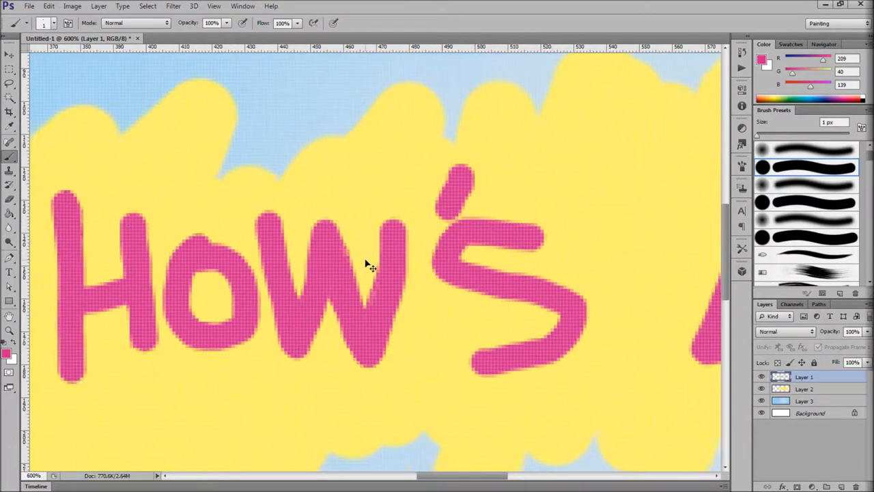
Shift the view across the canvas to reach the pink How's Life? lettering for refinement
scroll(right, 3)
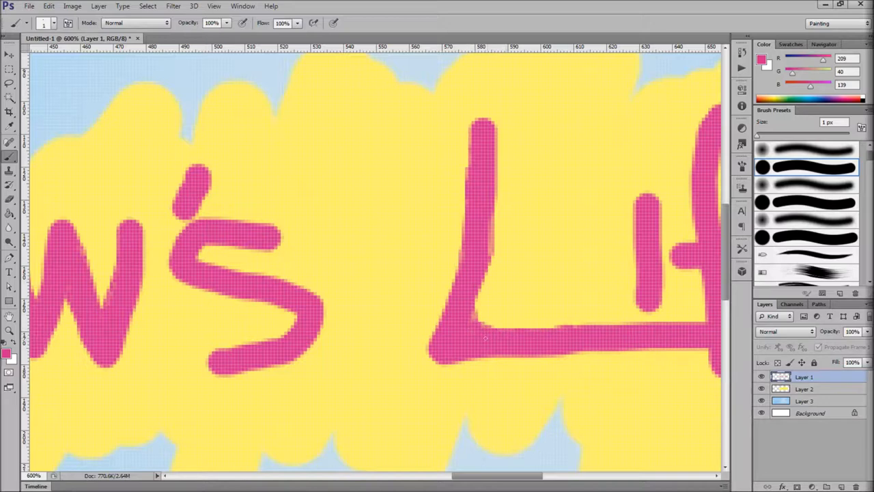
scroll(right, 3)
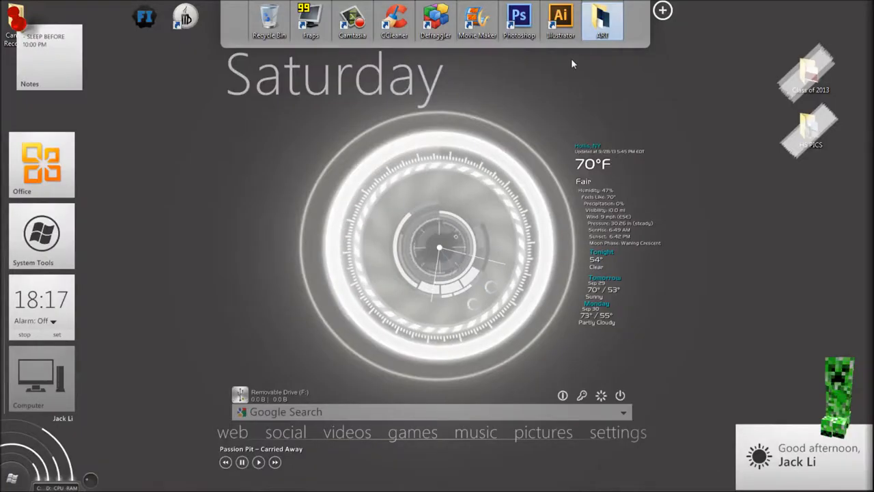
Minimize Photoshop to reveal the desktop and its dock
click(519, 21)
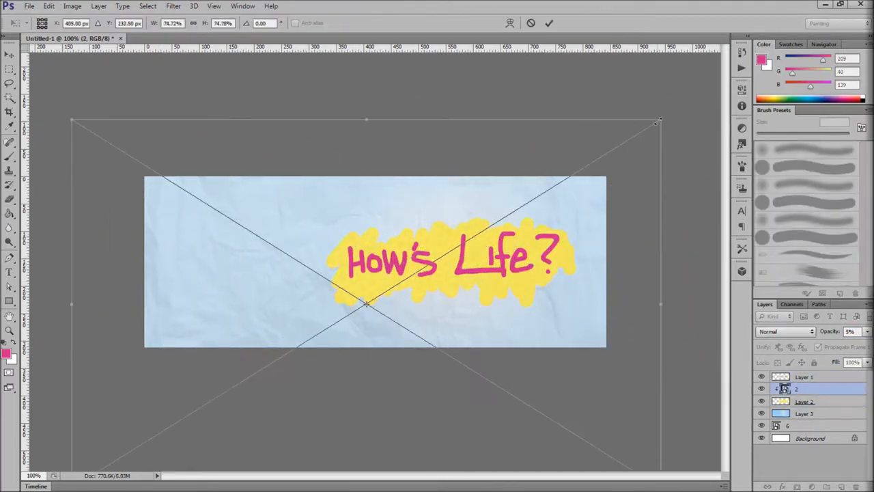
Start a new text line reading '-DONT TH' below the How's Life? lettering
text(-DONT THROW IT AWAY)
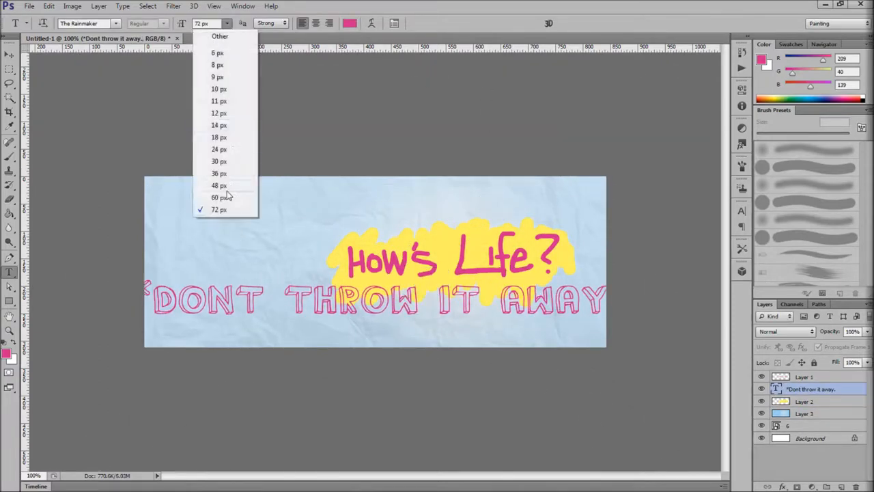
Choose a new font size for the DONT THROW IT AWAY outline text
click(218, 197)
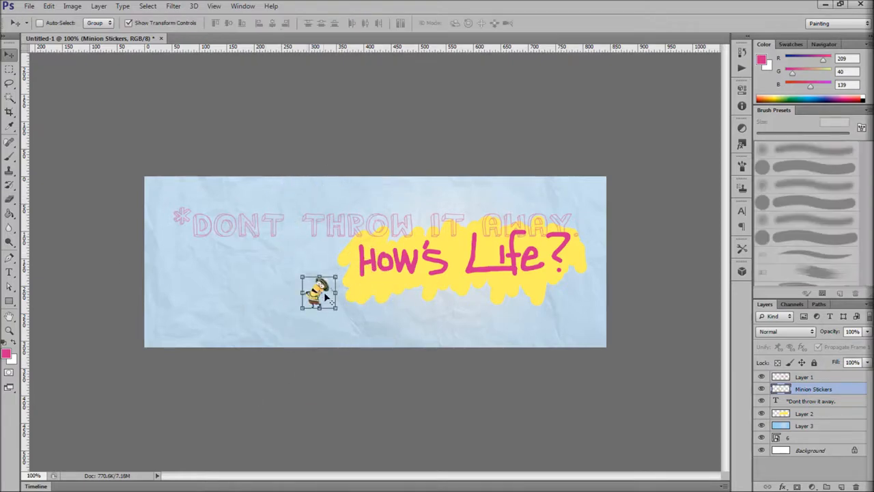
Drag the small Minion sticker into place beside the yellow splash
drag(317, 289, 270, 261)
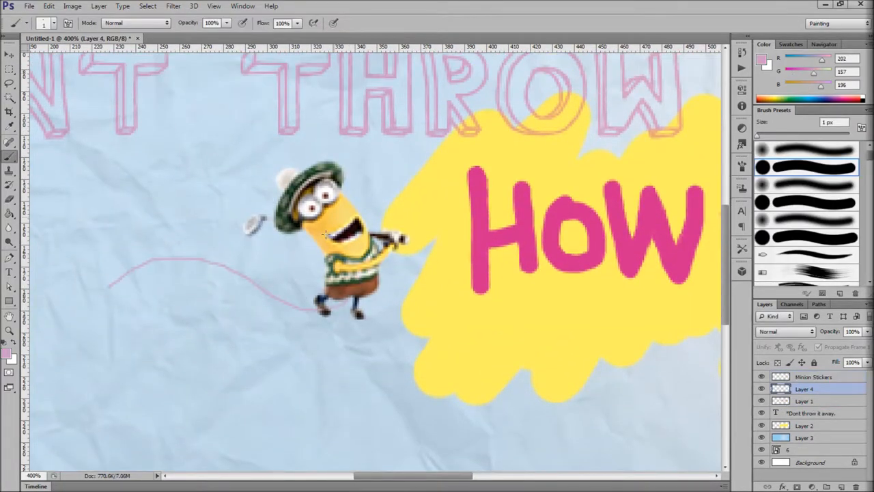
Draw thin pink doodled lines and a scribble stroke around the Minion sticker
click(26, 22)
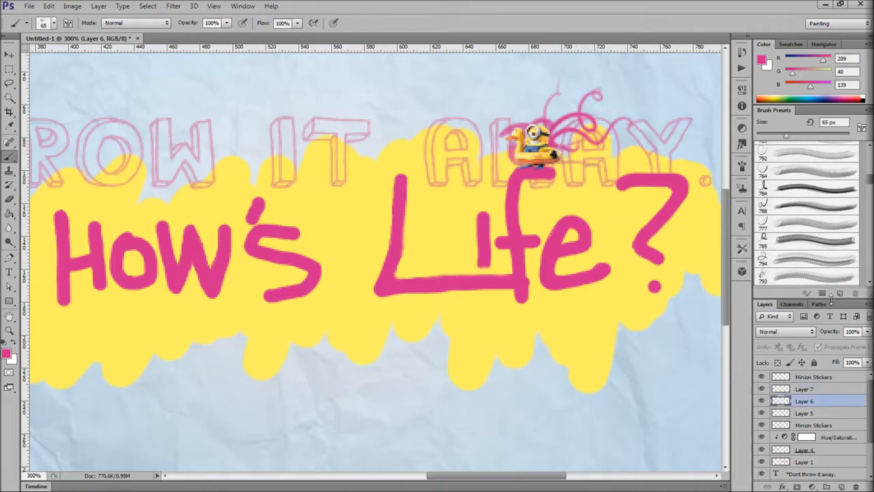
click(813, 262)
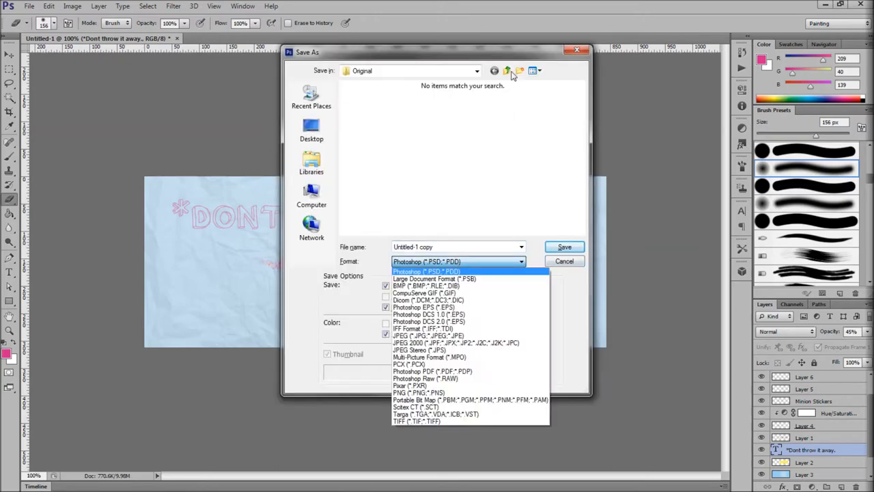
Save a copy of the banner as JPEG named How's Life.jpg
click(564, 245)
text(How's Life.jpg)
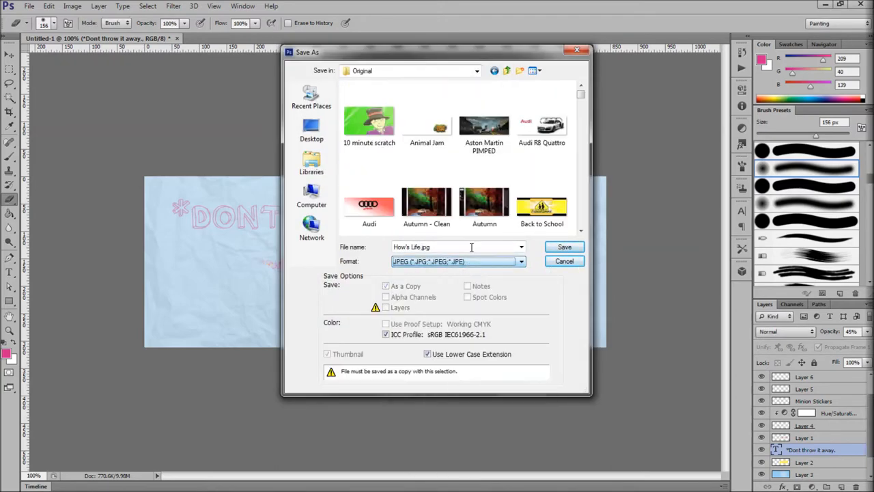
click(563, 245)
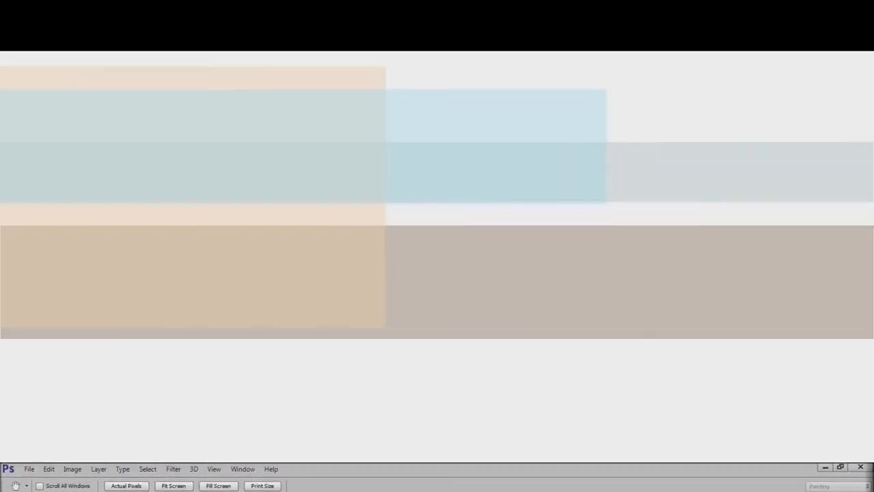